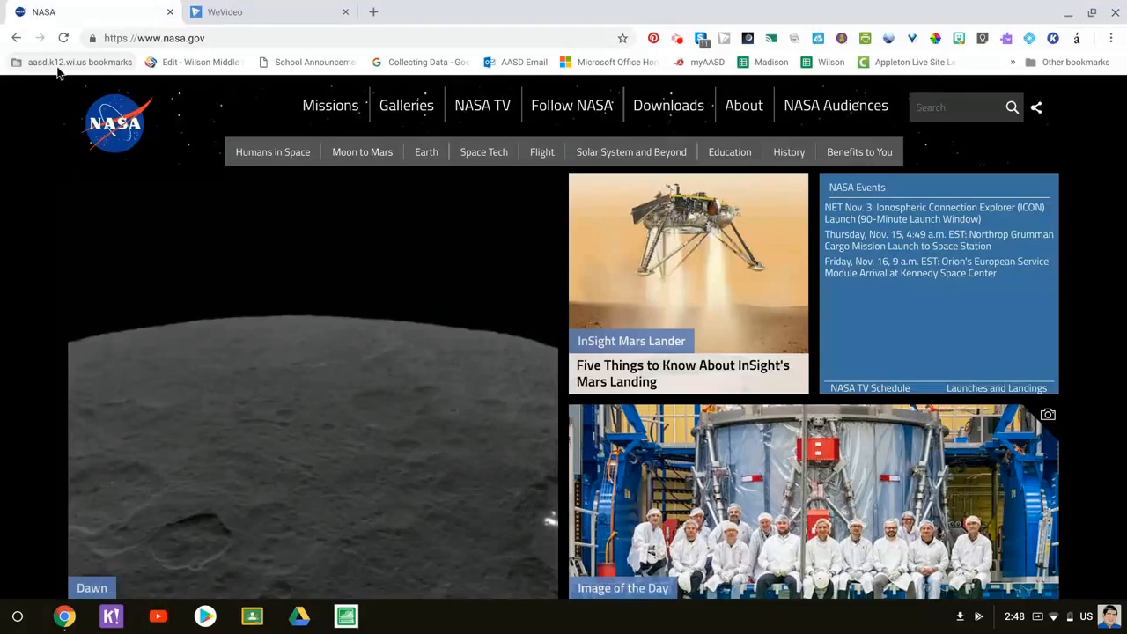
# Launch the ClassLink launchpad from the aasd.k12.wi.us bookmarks folder.
pyautogui.click(80, 62)
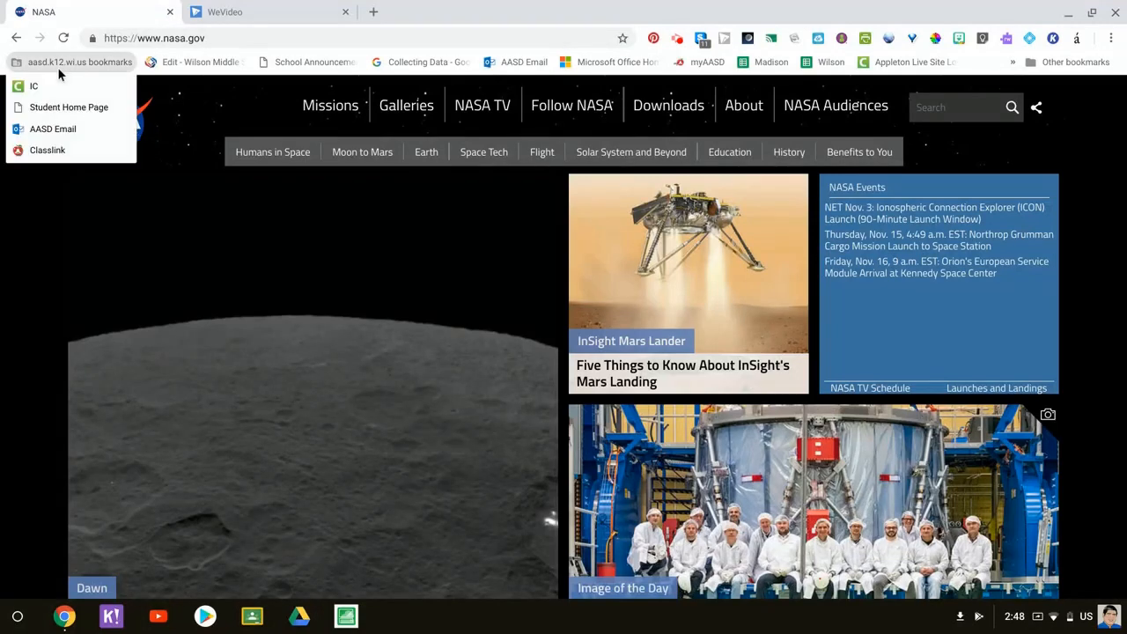
pyautogui.click(48, 150)
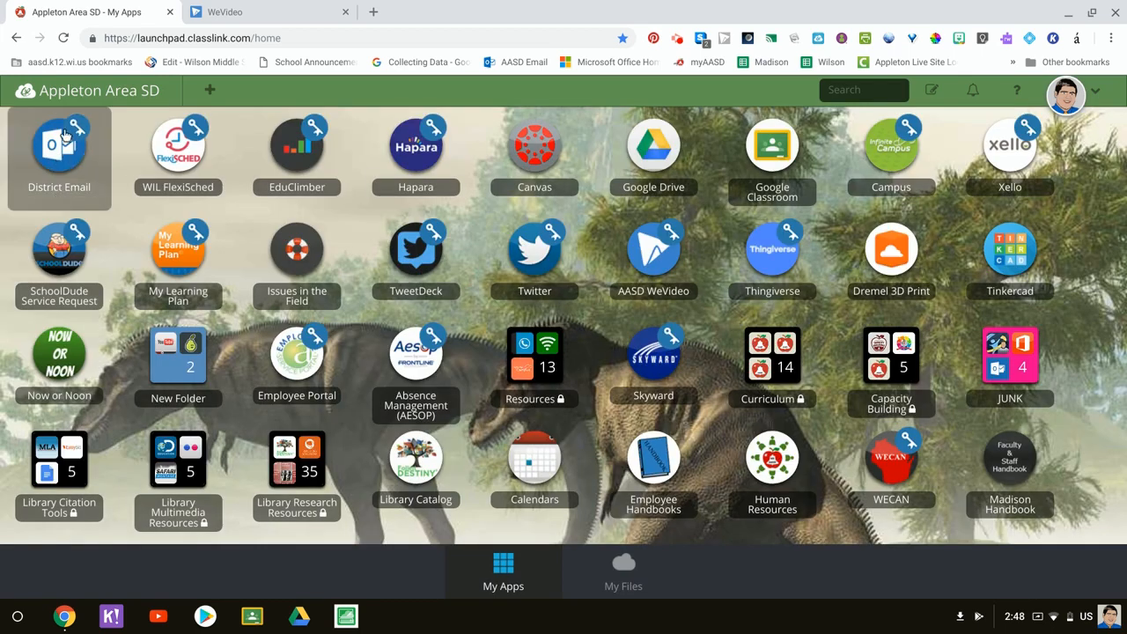
# Launch District Email from ClassLink, loading the Office 365 Outlook inbox in a new tab.
pyautogui.click(59, 145)
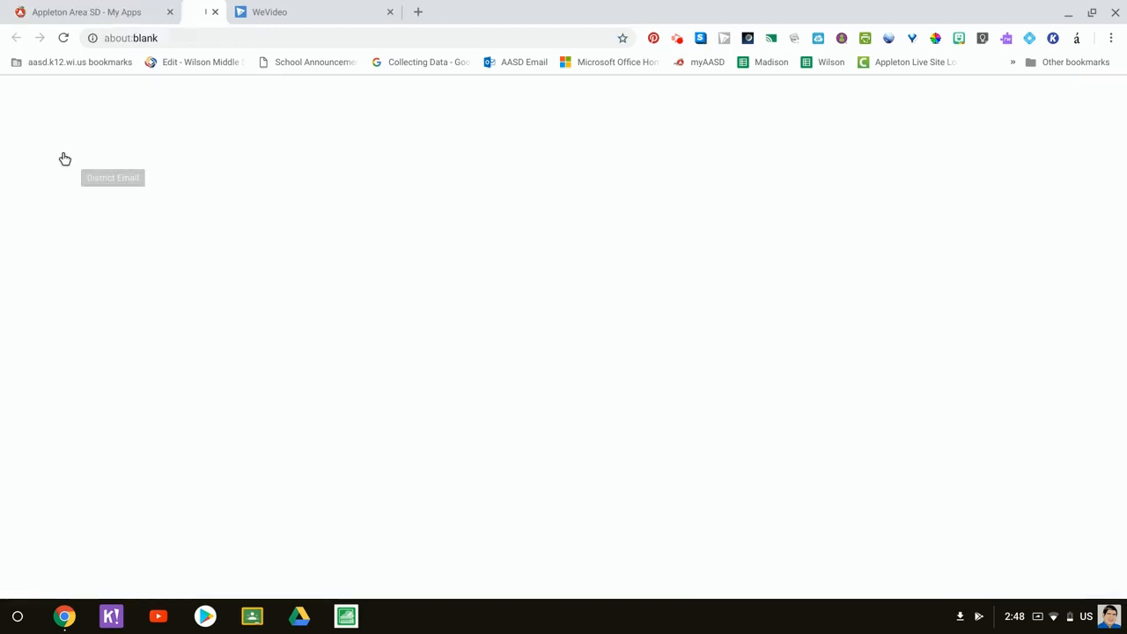
pyautogui.click(113, 176)
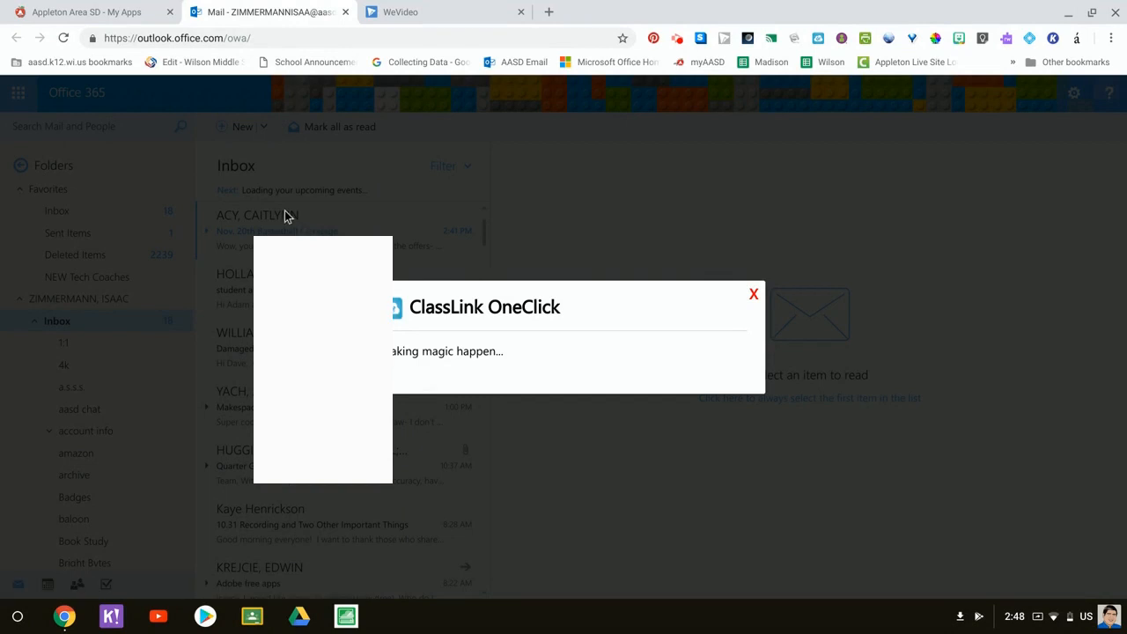
# Start a blank new message, pre-filled with the signature.
pyautogui.click(754, 293)
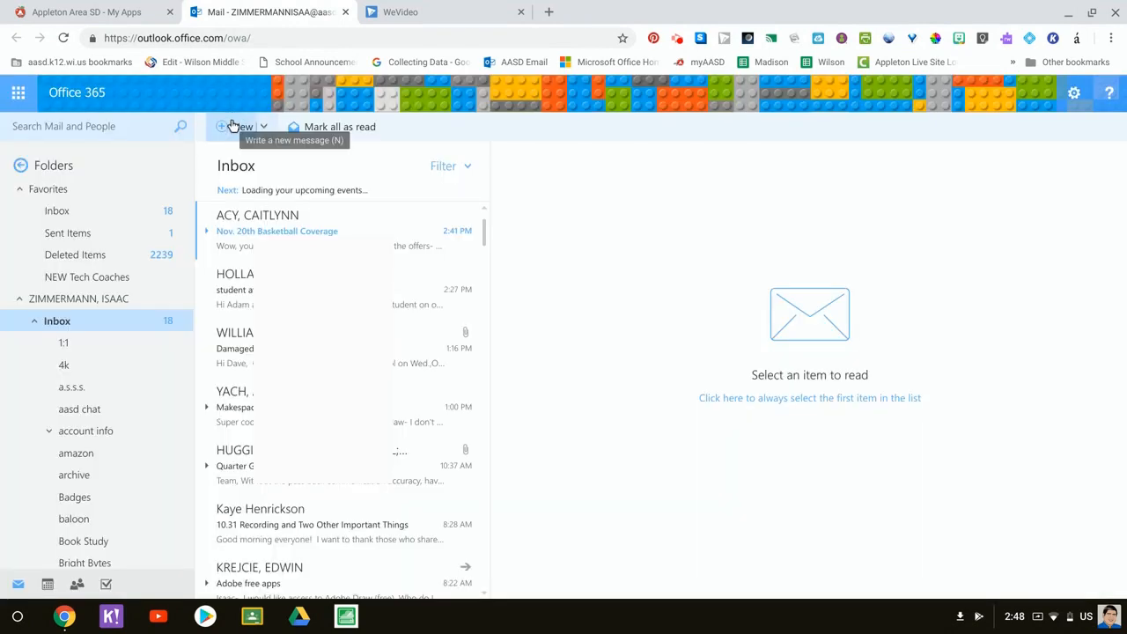
pyautogui.moveTo(237, 126)
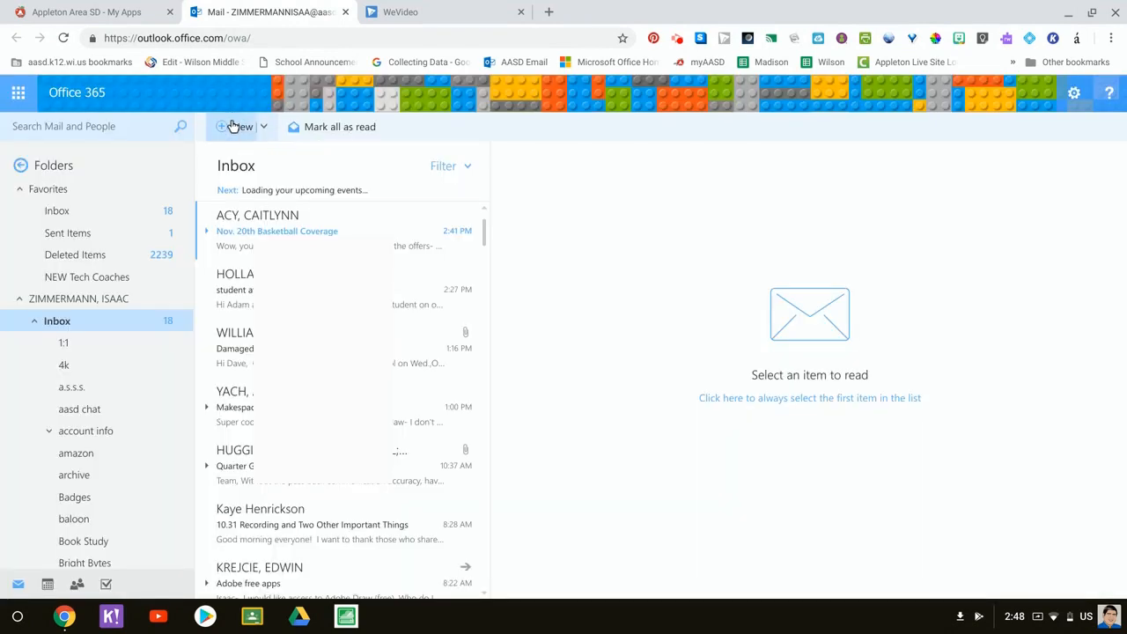
pyautogui.click(239, 127)
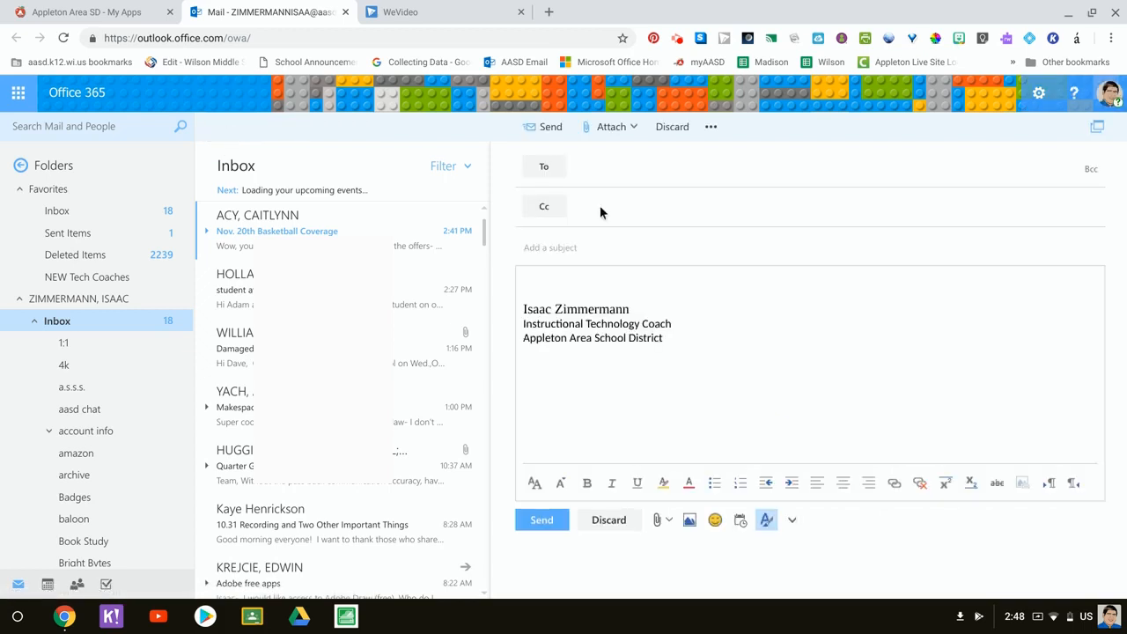
pyautogui.write('raus')
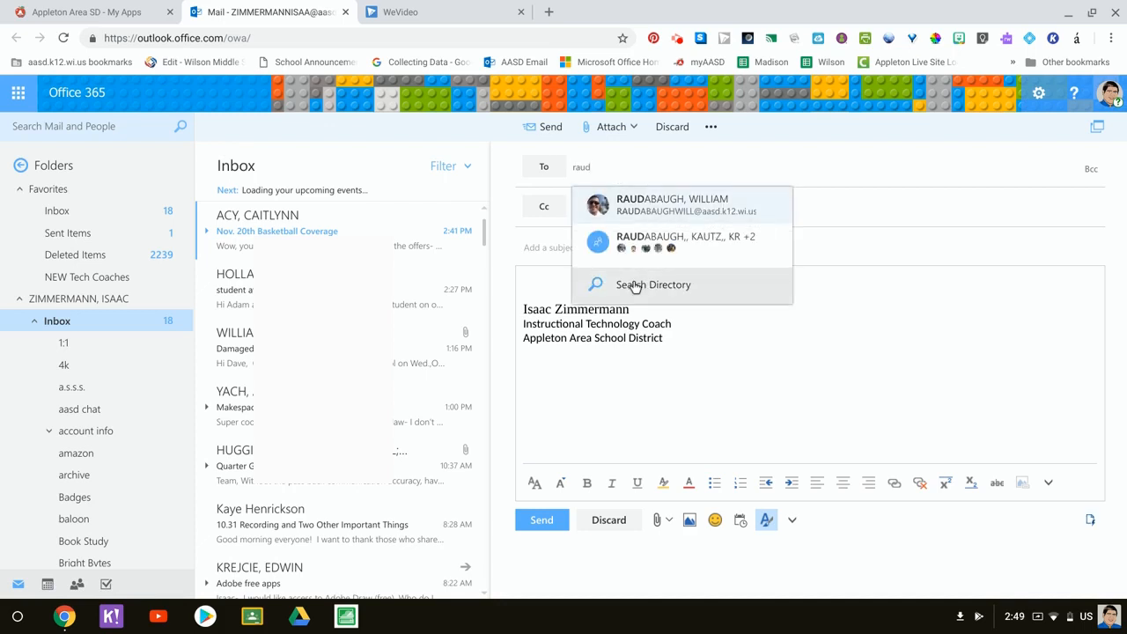
pyautogui.click(654, 285)
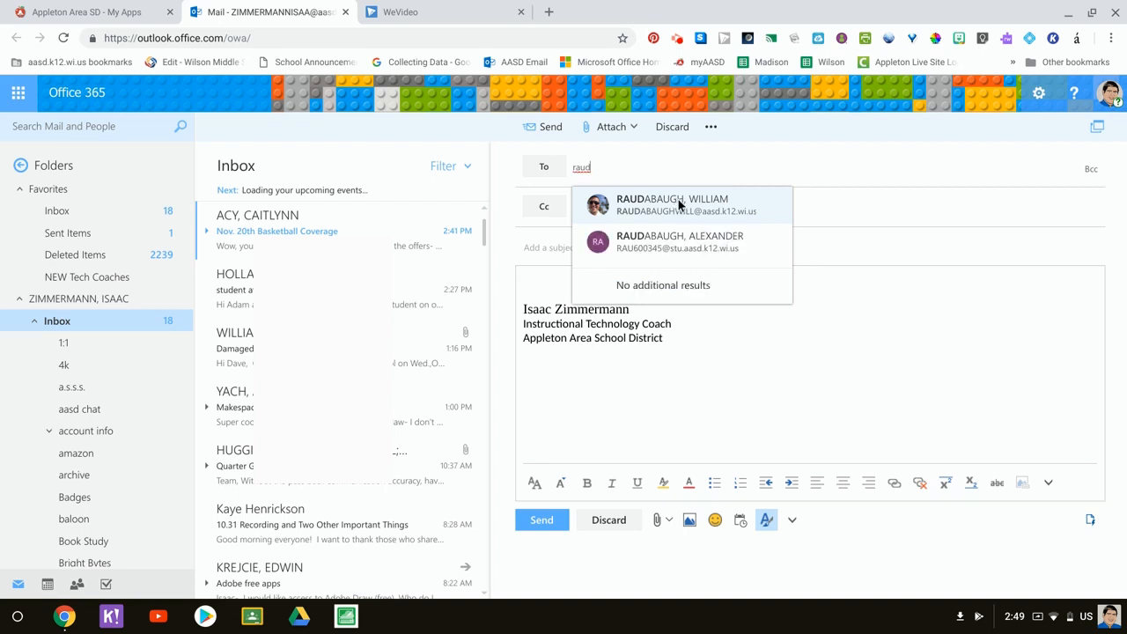
pyautogui.click(673, 205)
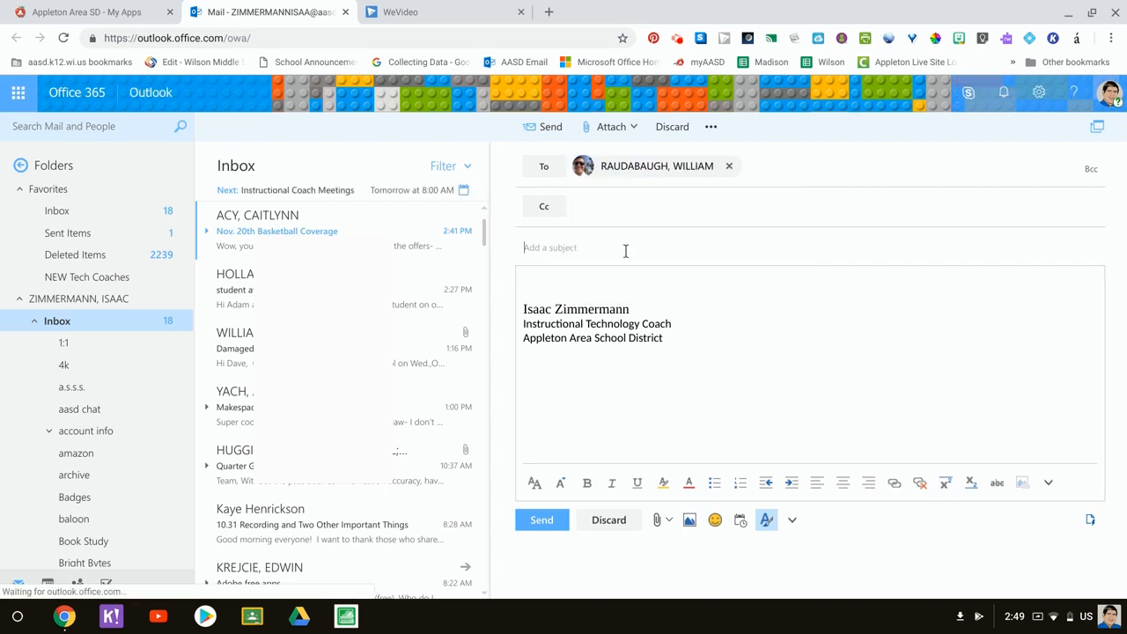
# Send the message with subject and body 'Test', returning to the inbox.
pyautogui.write('Test')
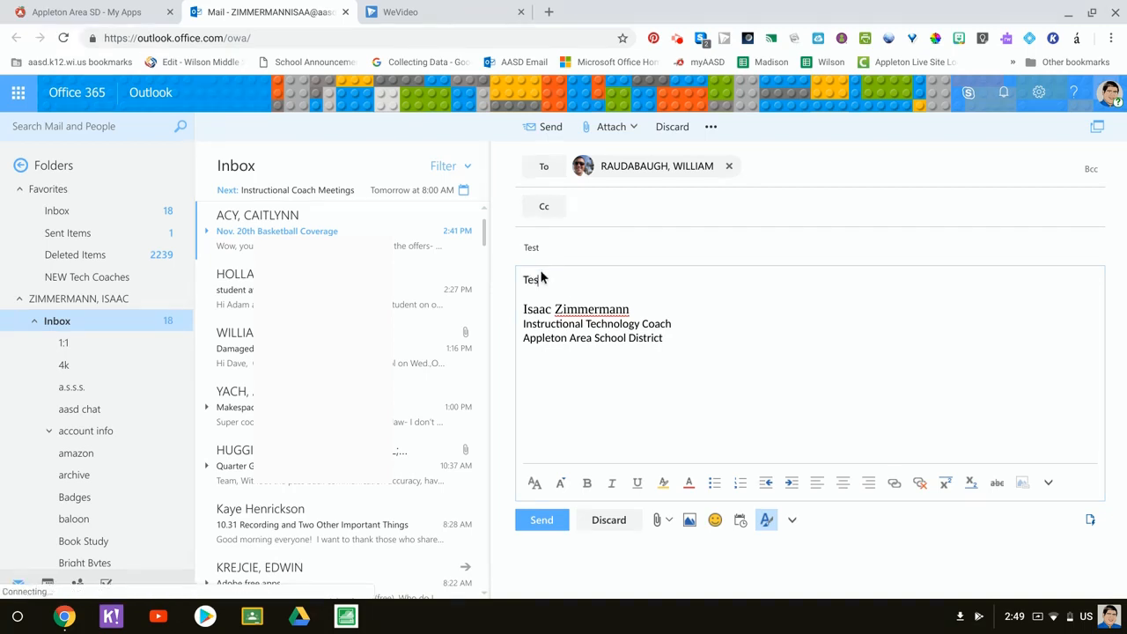
pyautogui.moveTo(528, 467)
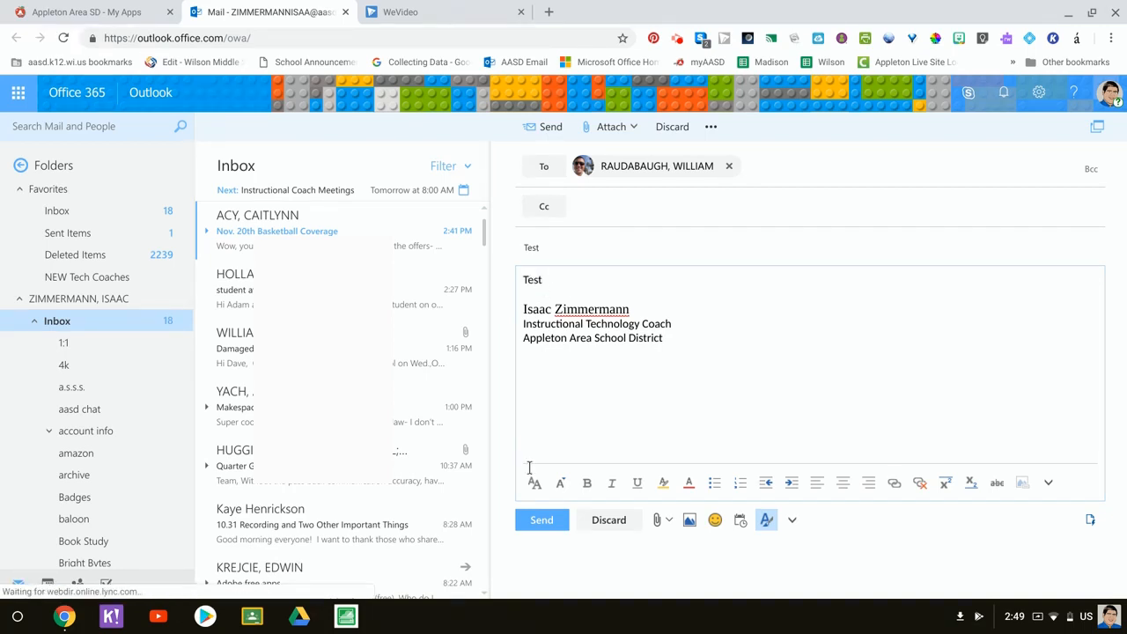
pyautogui.click(541, 520)
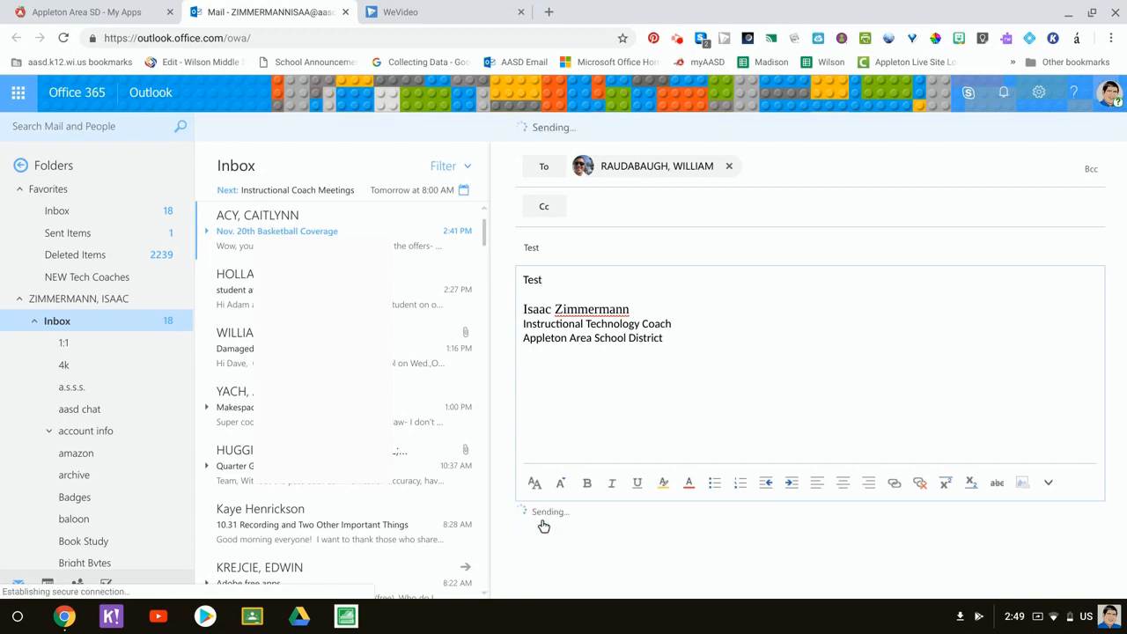
pyautogui.click(544, 511)
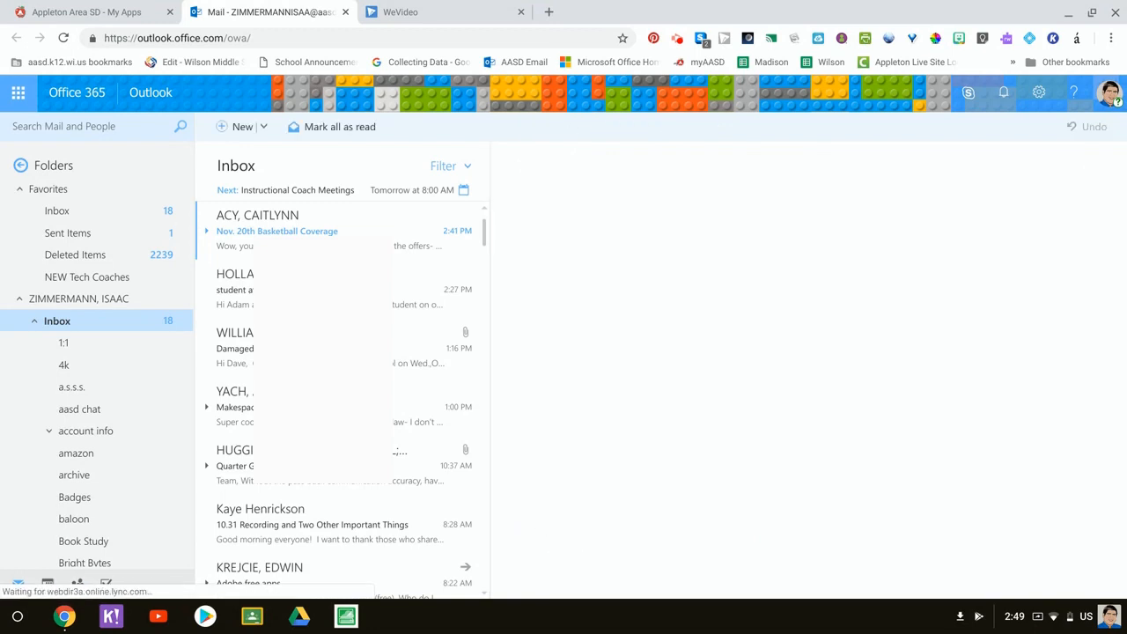